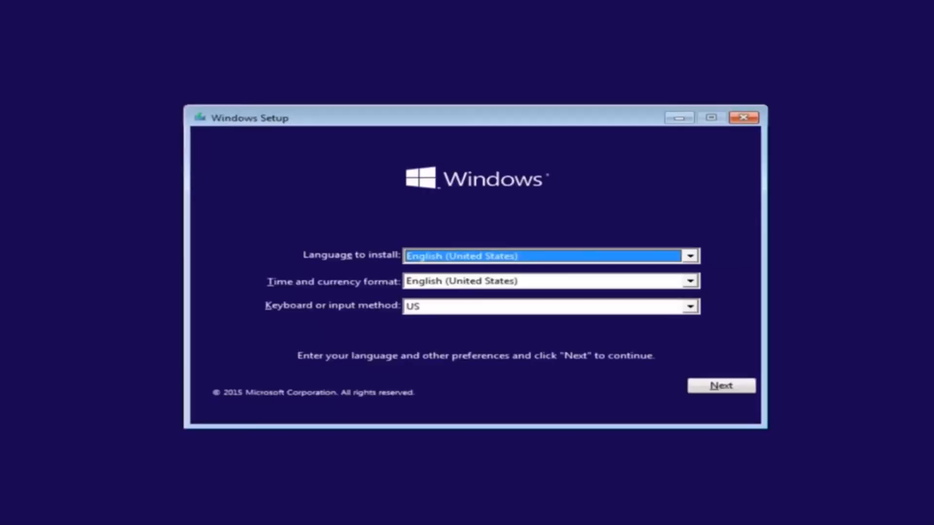
pyautogui.moveTo(344, 269)
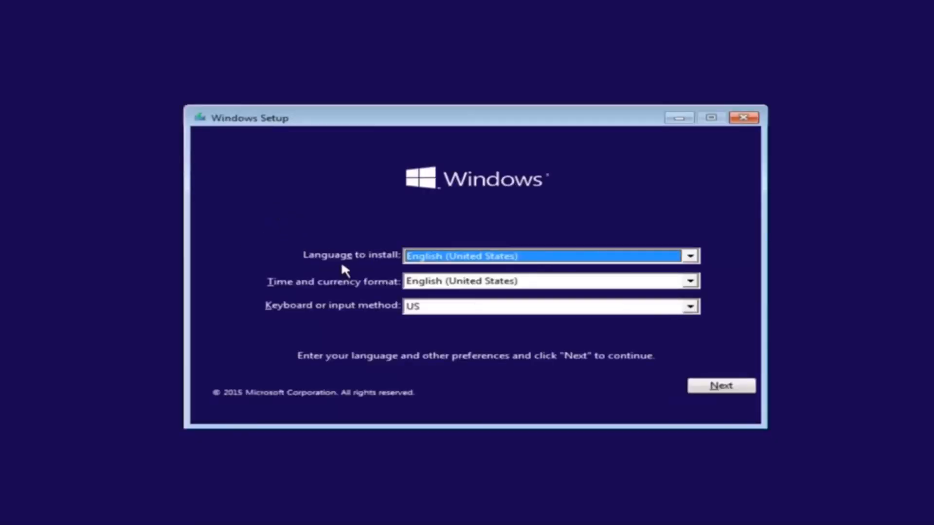
# Keep English (United States) as the install language and time/currency format.
pyautogui.click(689, 256)
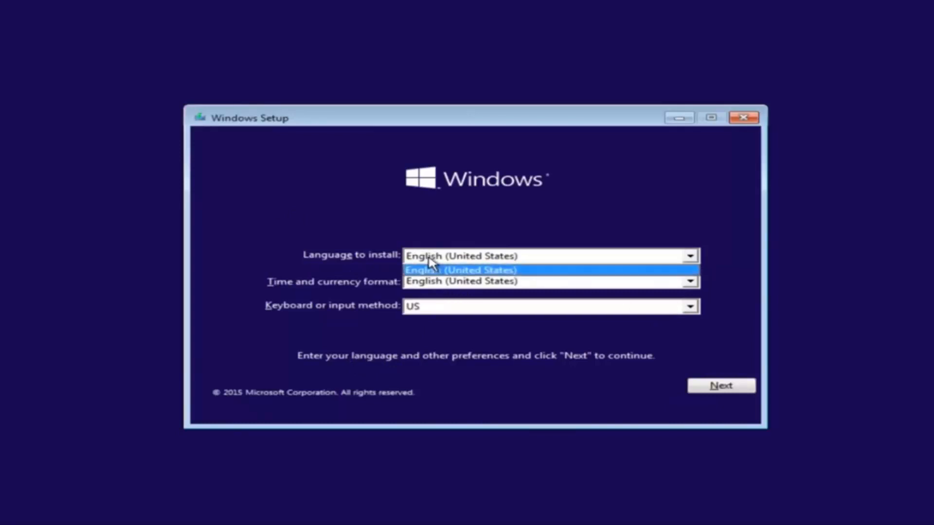
pyautogui.click(689, 280)
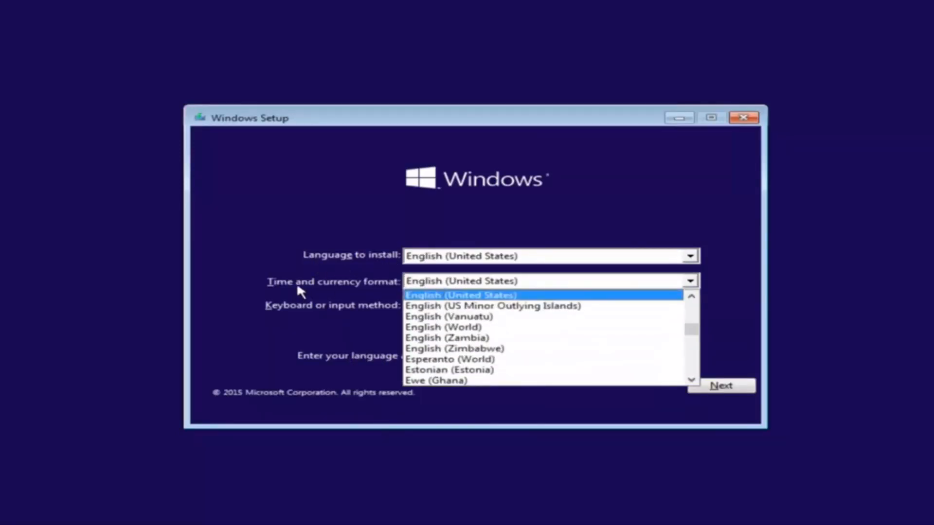
pyautogui.click(460, 295)
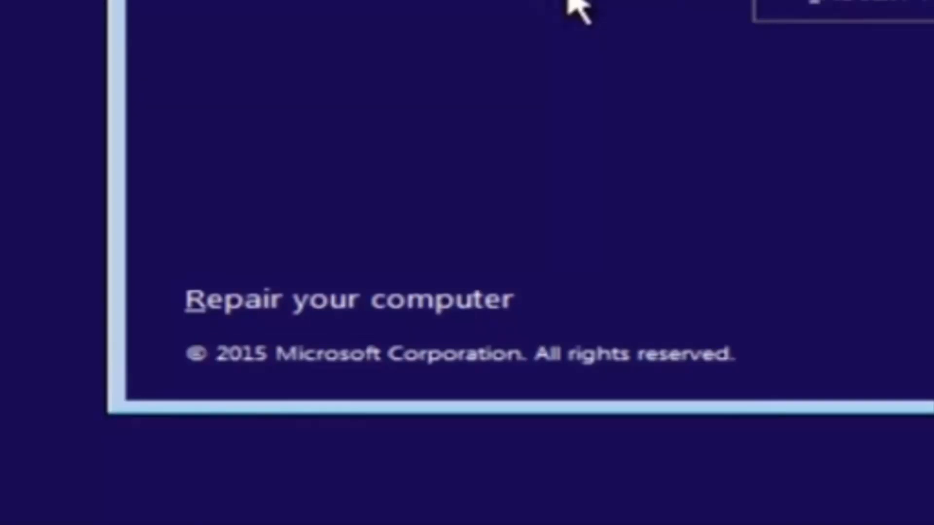
# Choose Repair your computer to enter the recovery environment.
pyautogui.click(347, 299)
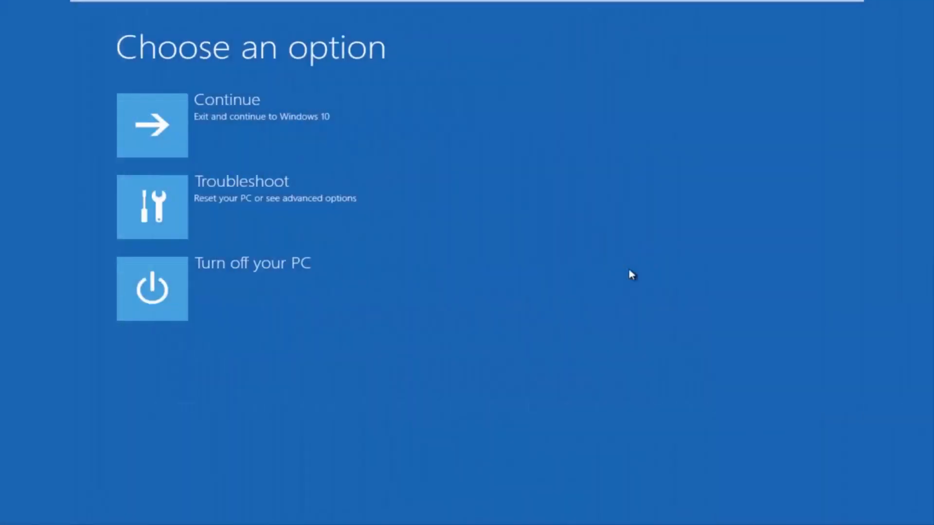
pyautogui.moveTo(507, 216)
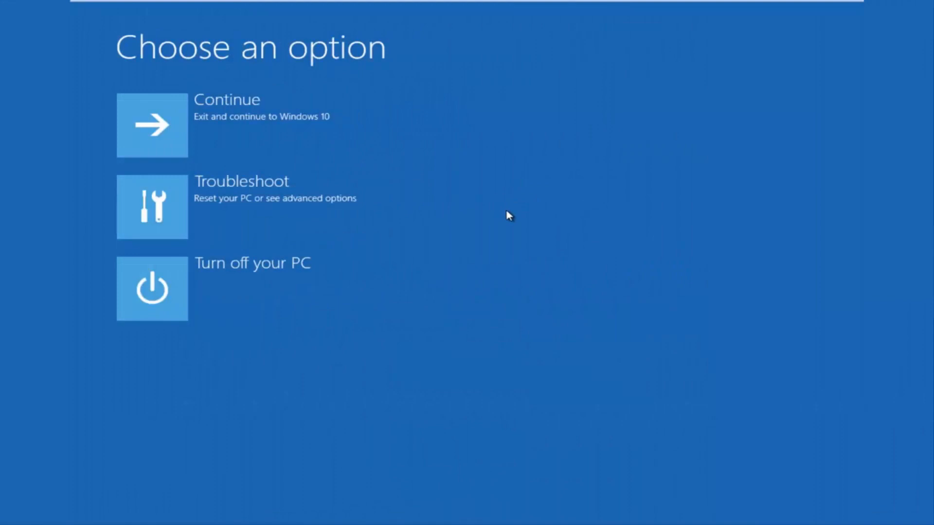
pyautogui.moveTo(143, 219)
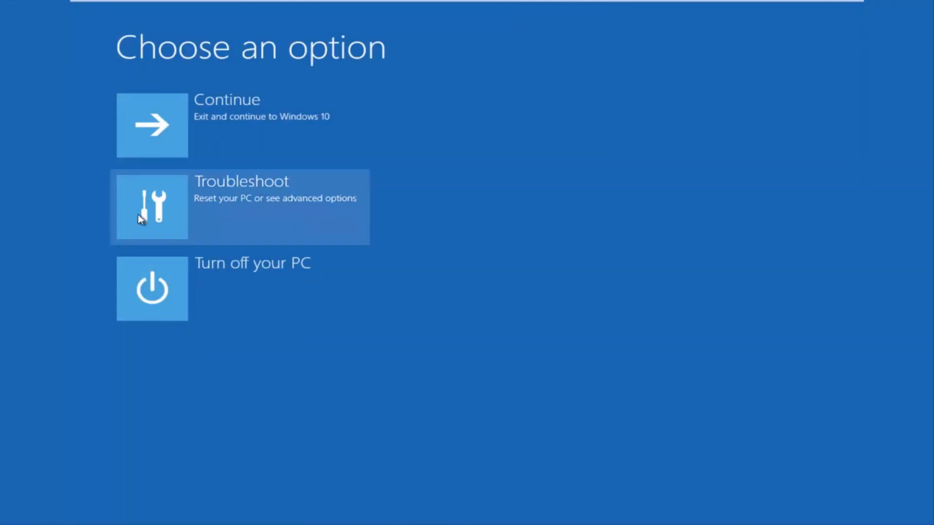
pyautogui.moveTo(292, 208)
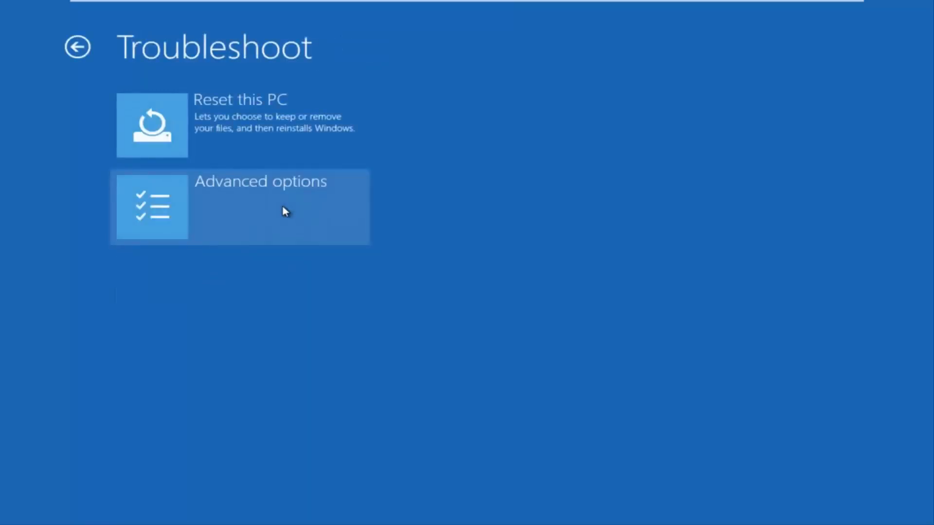
pyautogui.moveTo(193, 139)
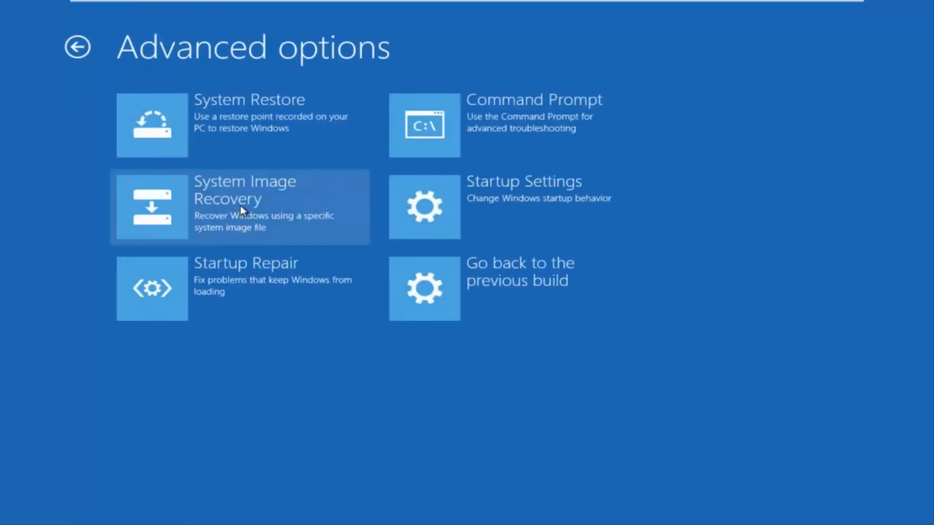
pyautogui.moveTo(495, 134)
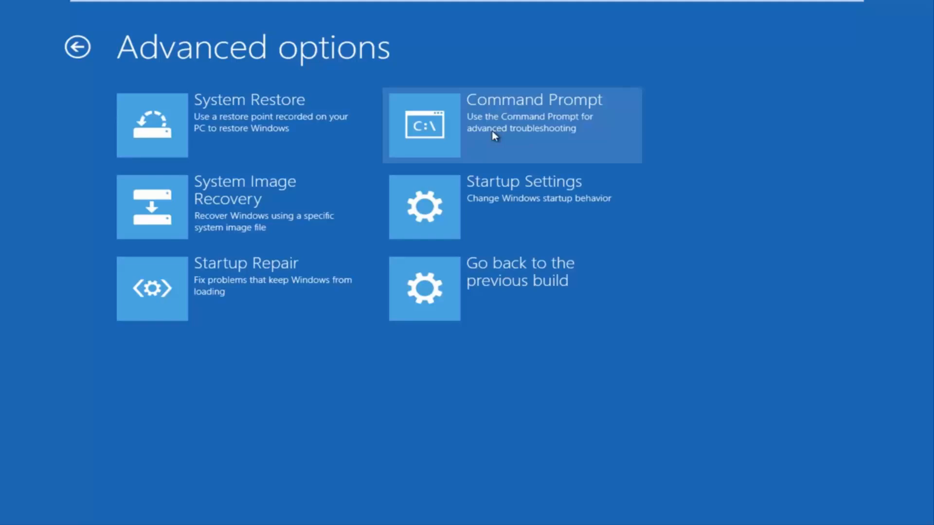
# Launch Command Prompt from Advanced options, signing in as the Computer account with its password.
pyautogui.click(511, 124)
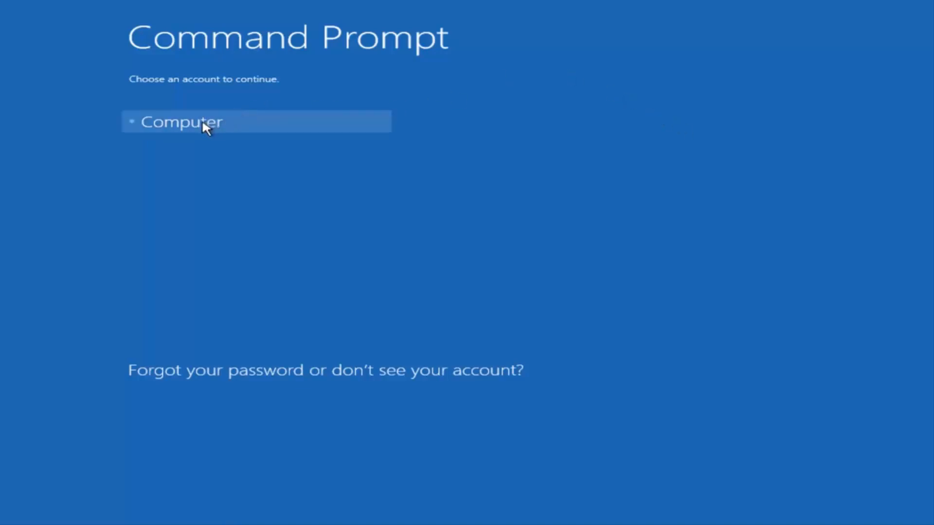
pyautogui.moveTo(215, 121)
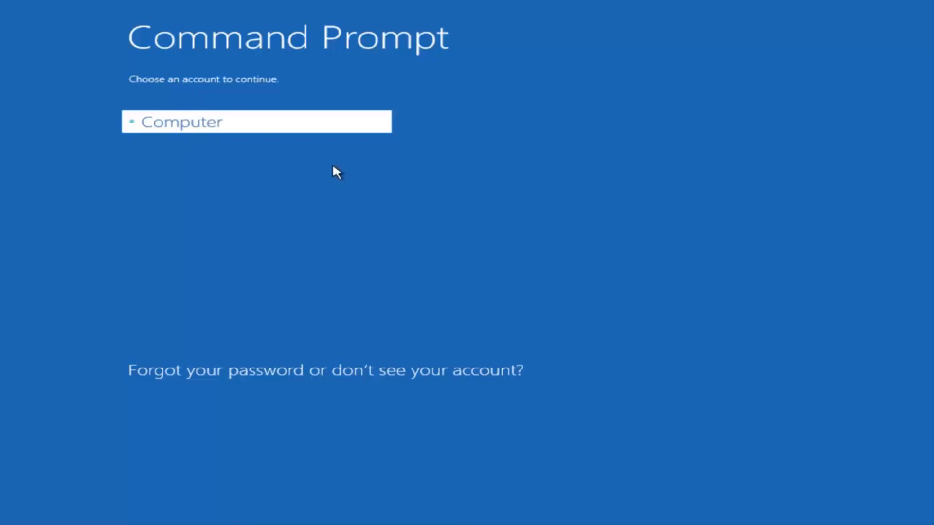
pyautogui.click(256, 122)
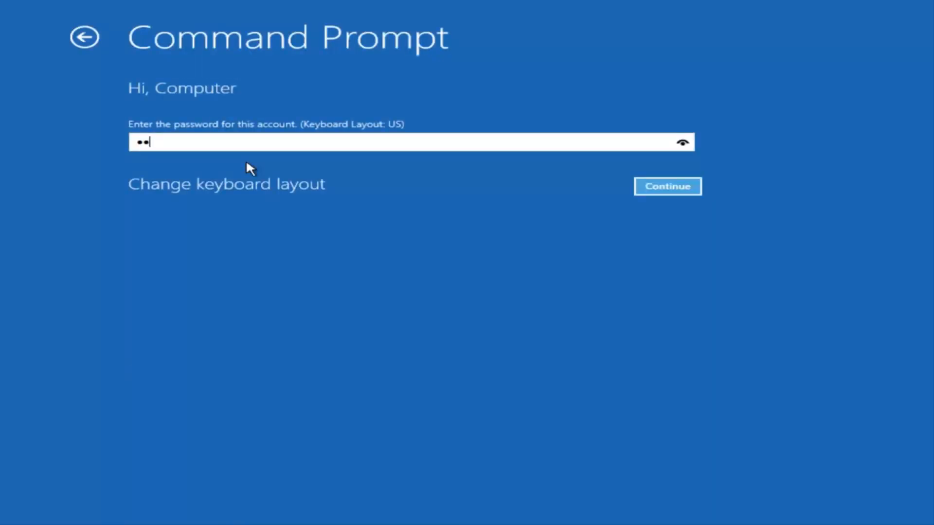
pyautogui.click(667, 185)
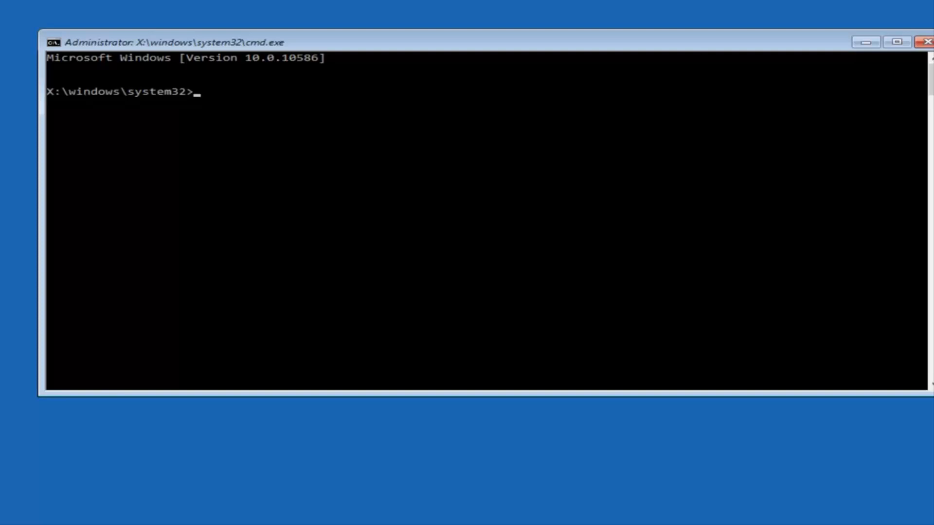
# Run Bootrec /fixmbr to repair the master boot record.
pyautogui.write('Boot')
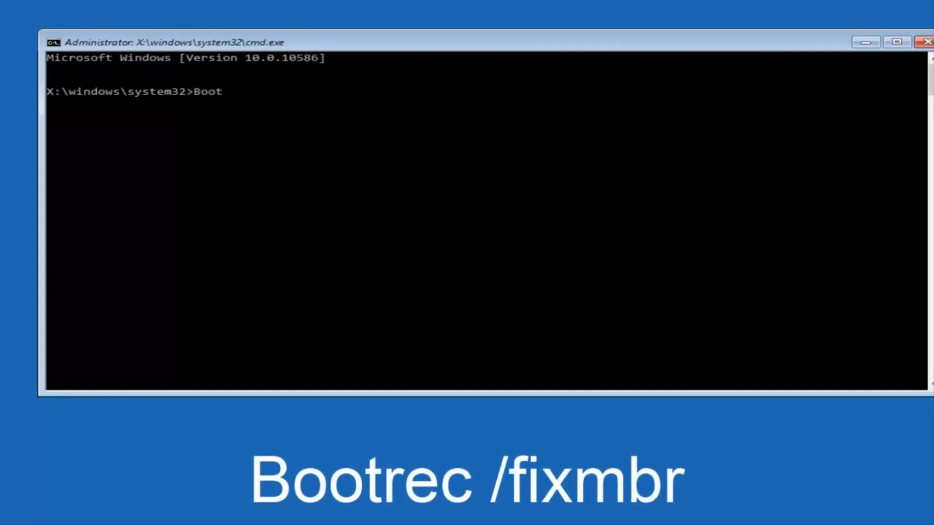
pyautogui.write('rec')
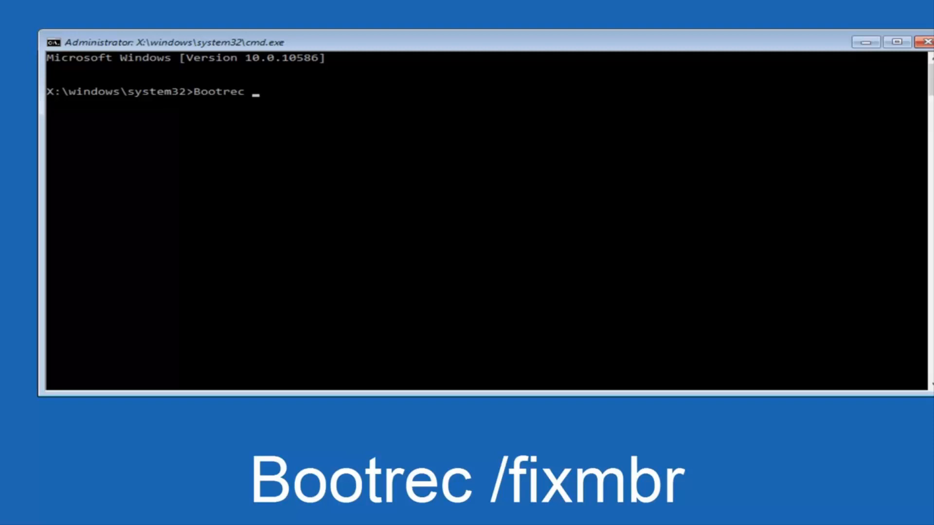
pyautogui.write('/')
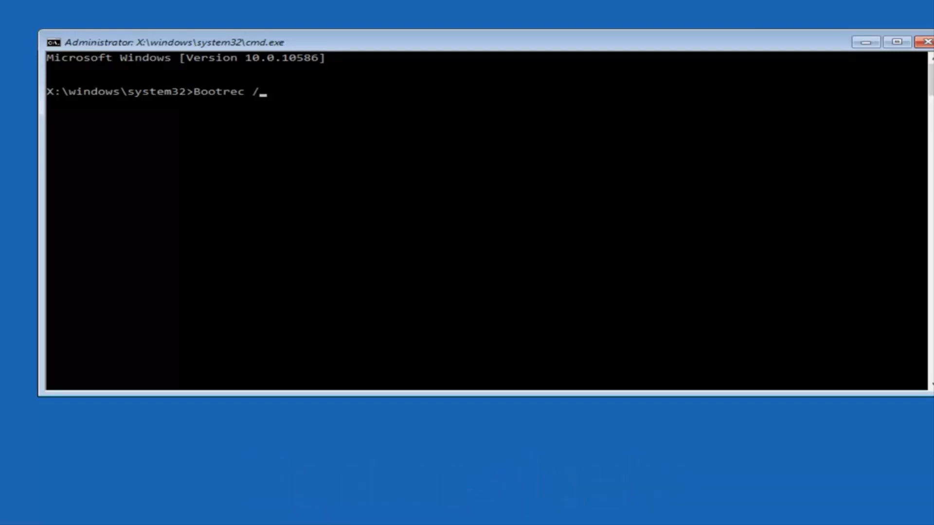
pyautogui.write('fixm')
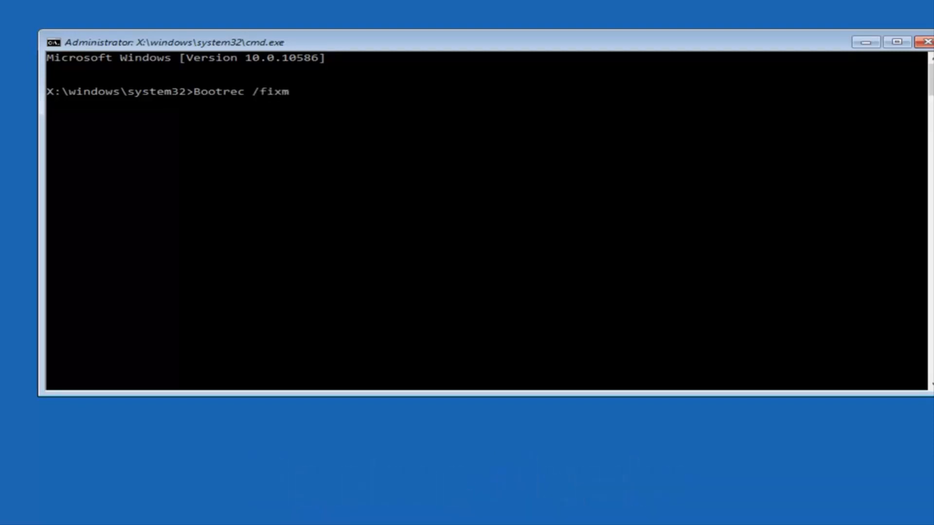
pyautogui.write('br')
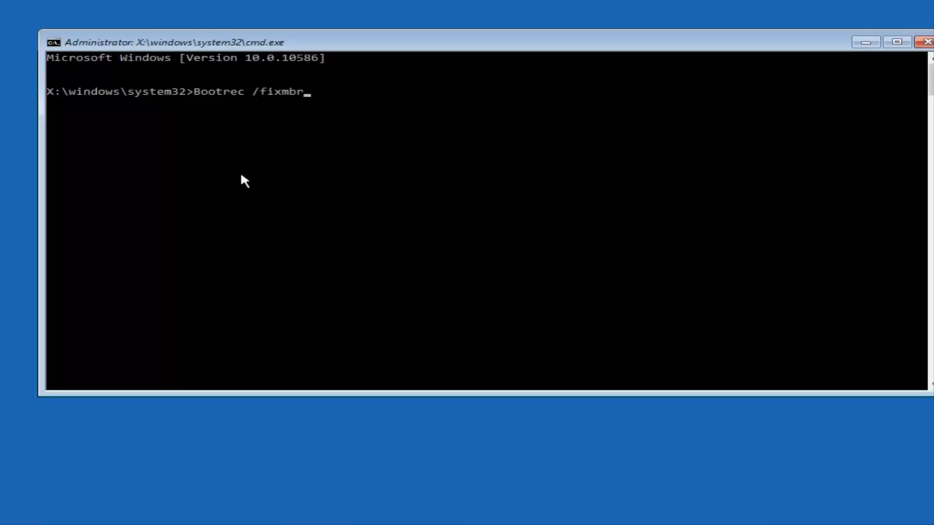
pyautogui.press('enter')
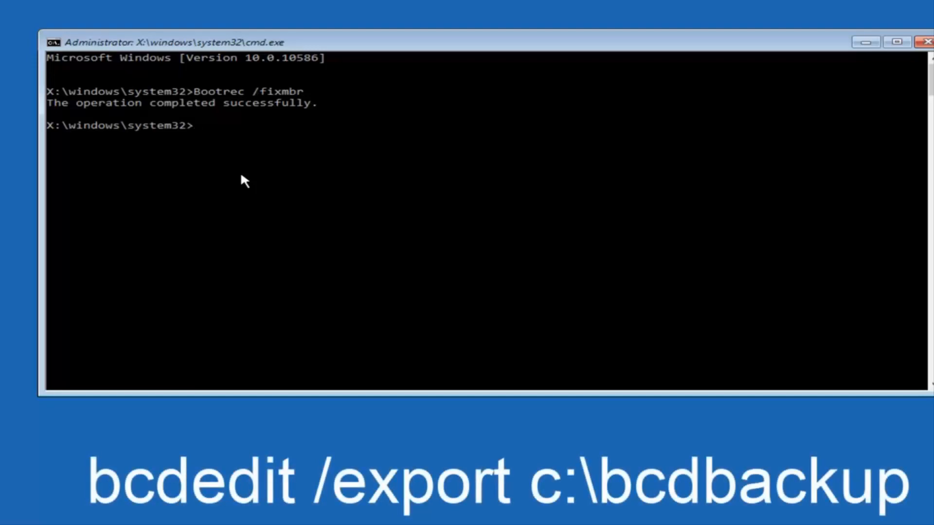
# Run bcdedit /export c:\bcdbackup to back up the boot configuration.
pyautogui.write('bcd')
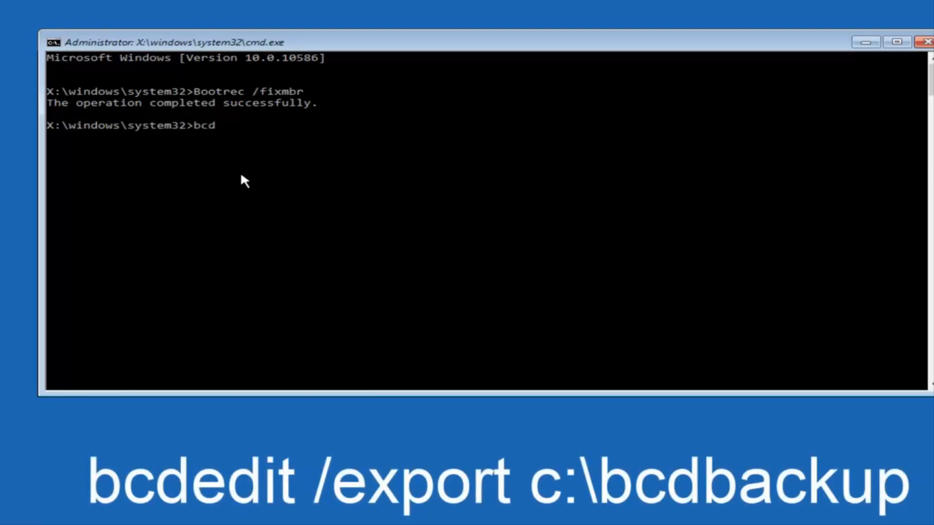
pyautogui.write('edit m')
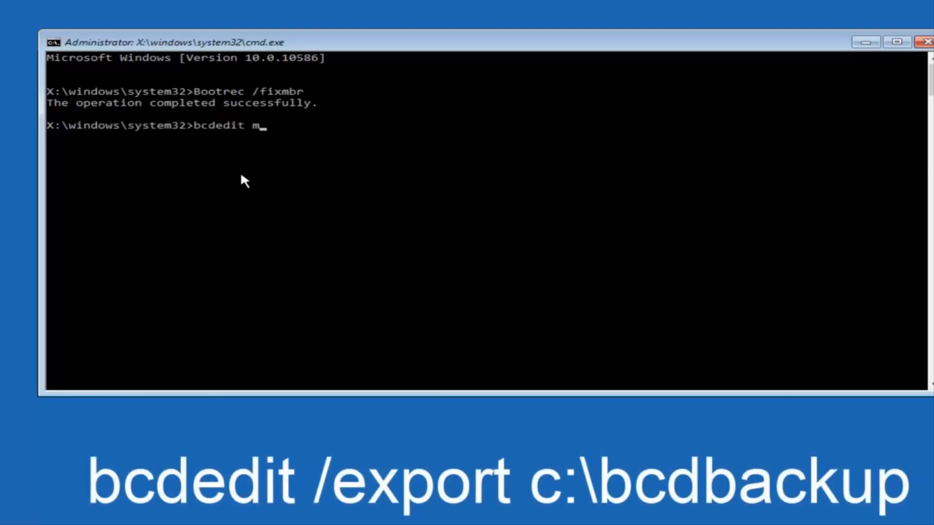
pyautogui.press('backspace')
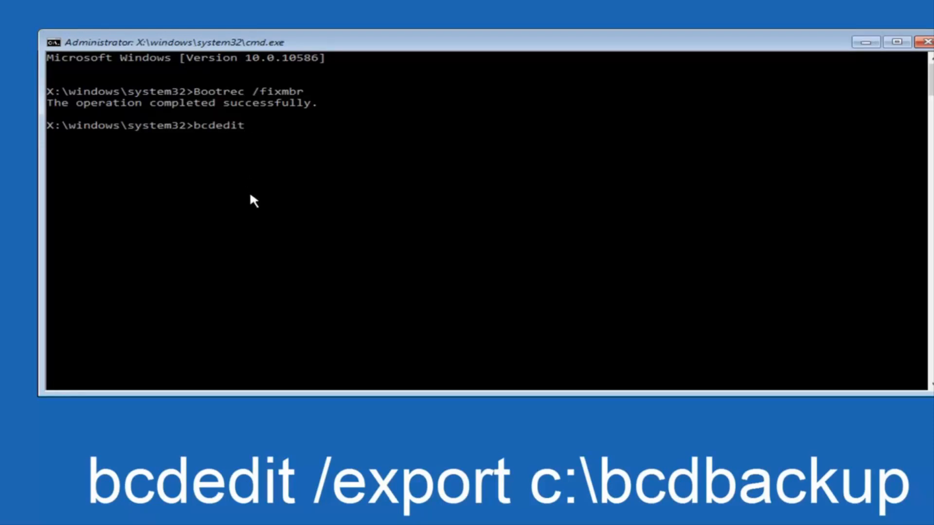
pyautogui.write('/')
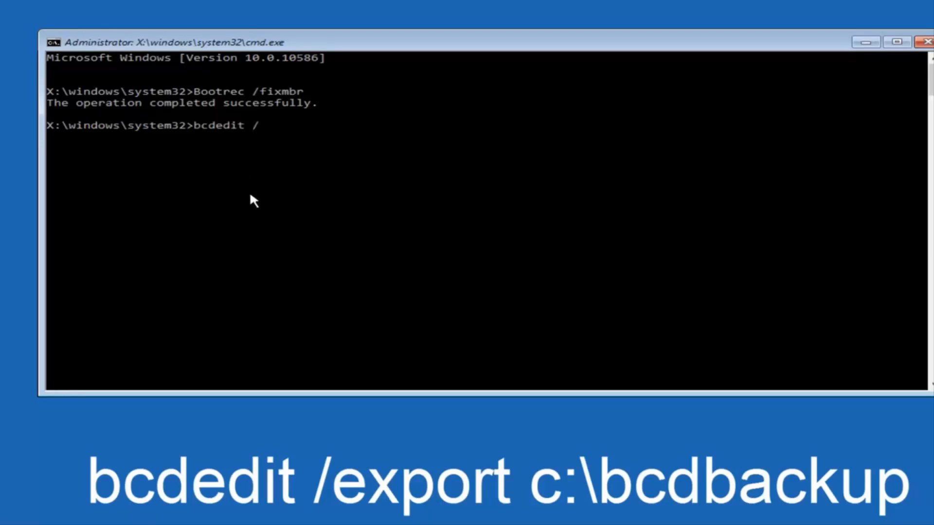
pyautogui.write('export c')
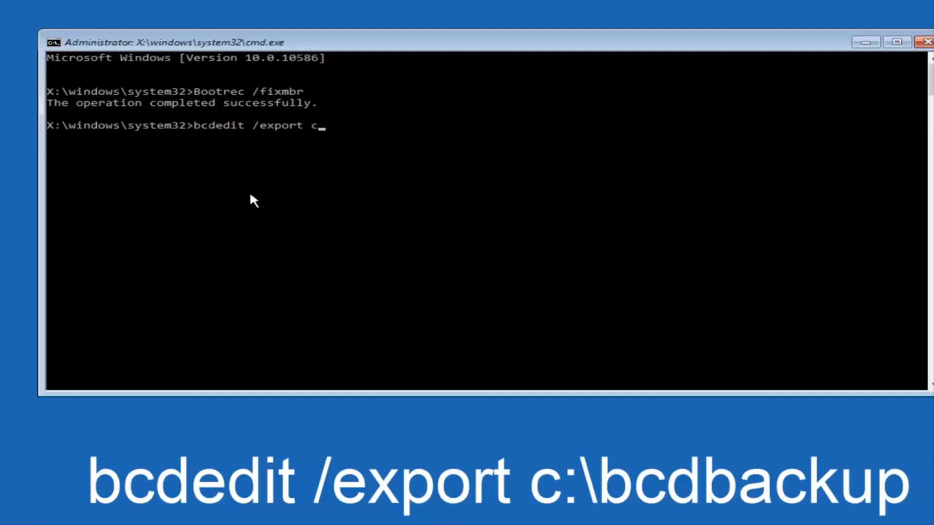
pyautogui.write(':')
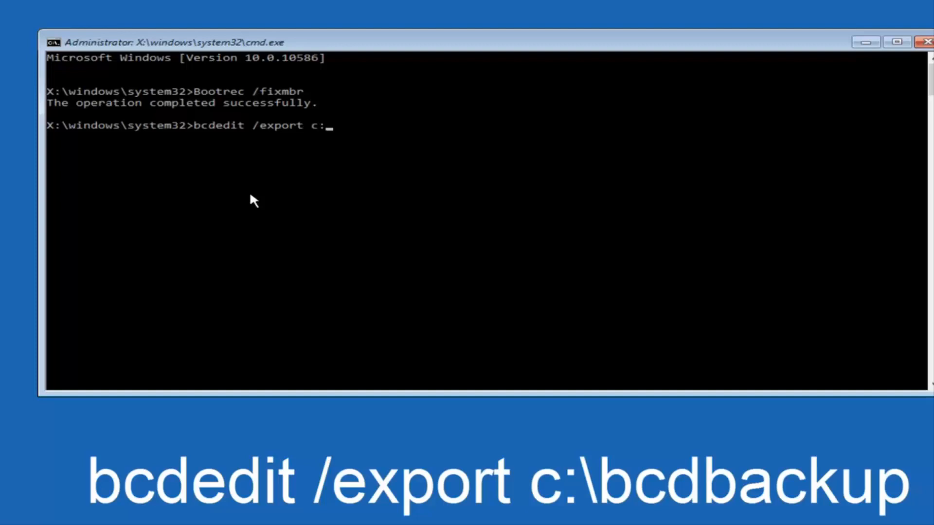
pyautogui.write('\\')
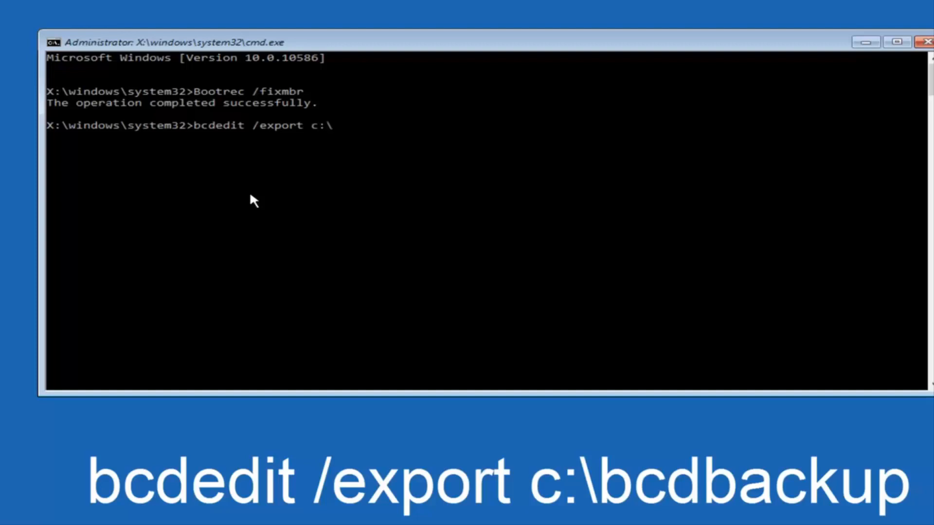
pyautogui.write('bcd')
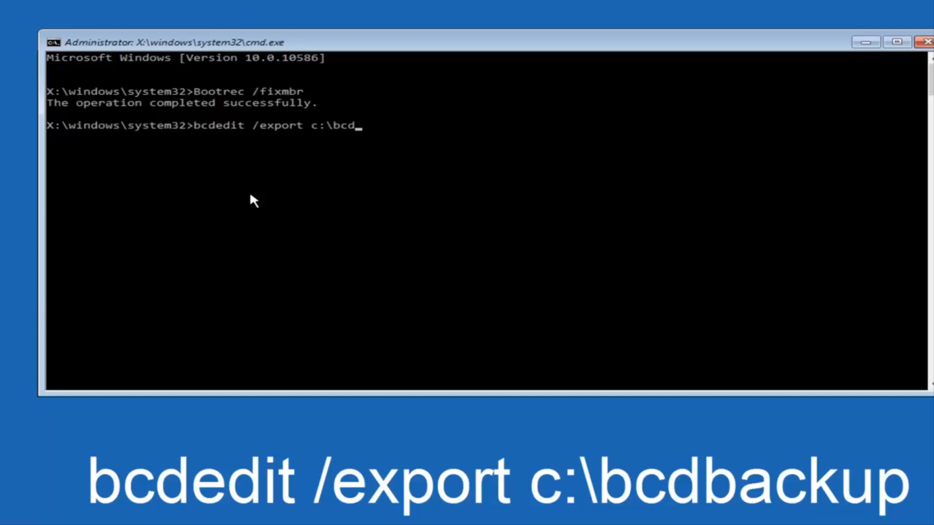
pyautogui.write('back')
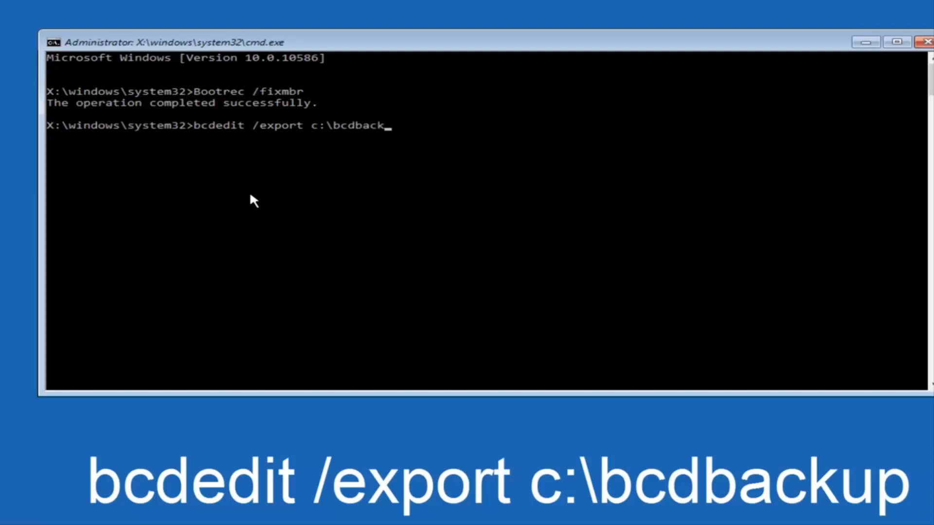
pyautogui.write('up')
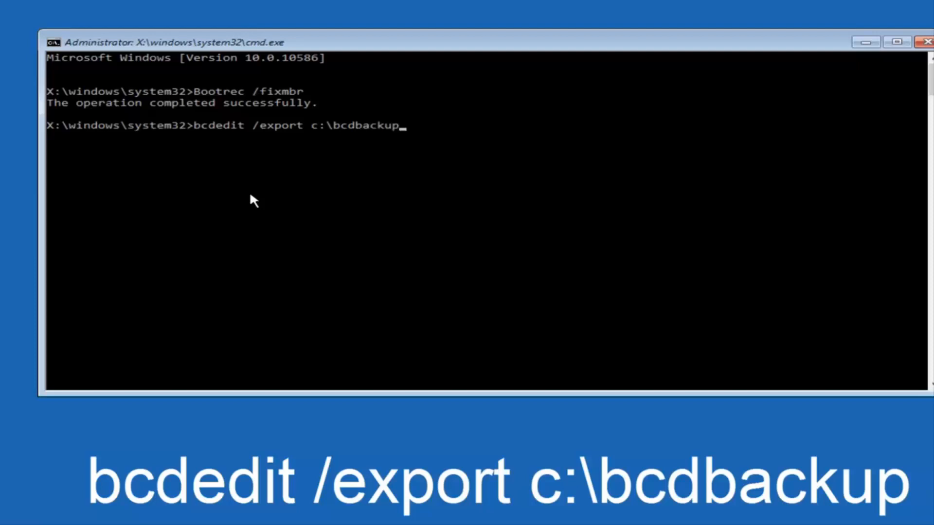
pyautogui.press('enter')
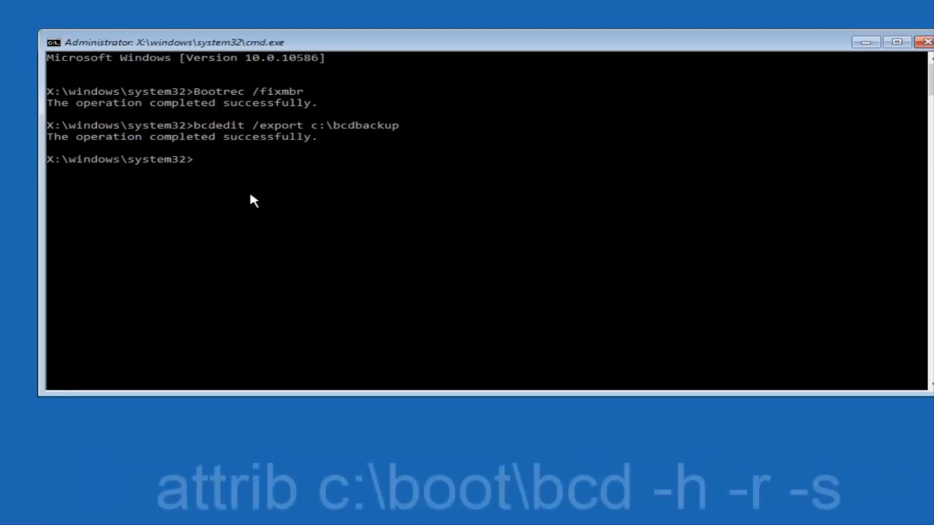
# Run attrib c:\boot\bcd -h -r -s to clear its hidden, read-only and system flags.
pyautogui.write('a')
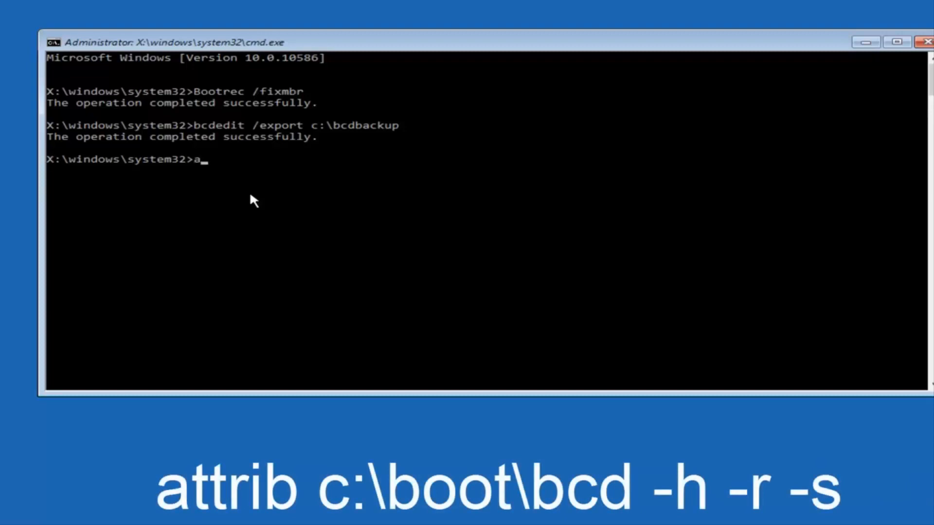
pyautogui.write('ttrib c')
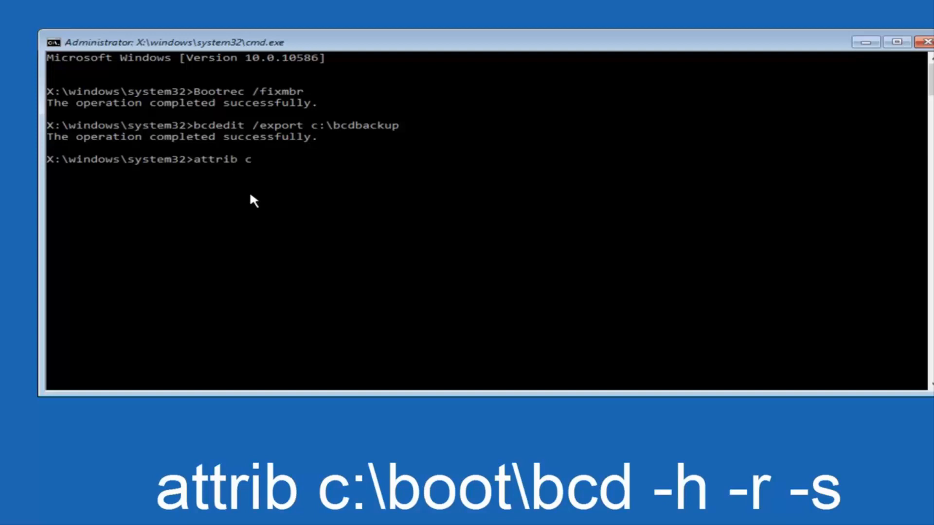
pyautogui.write(':')
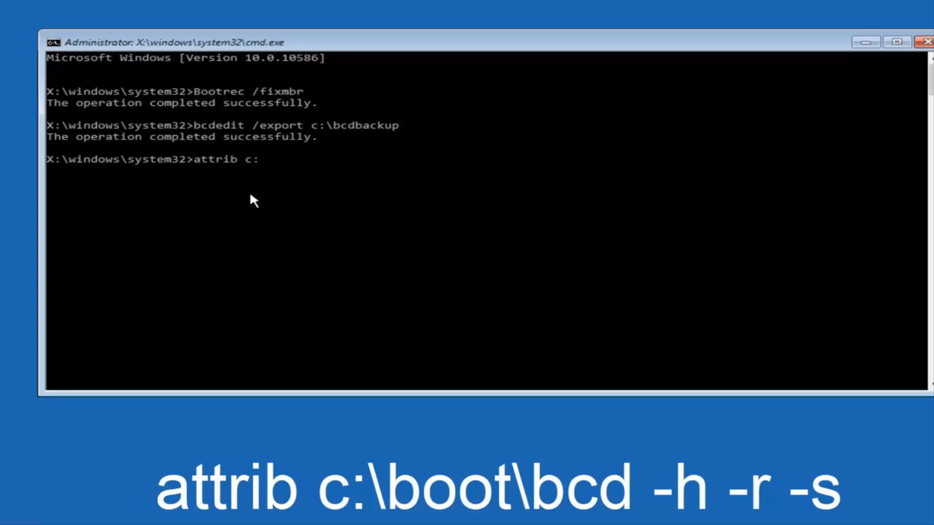
pyautogui.write('\\')
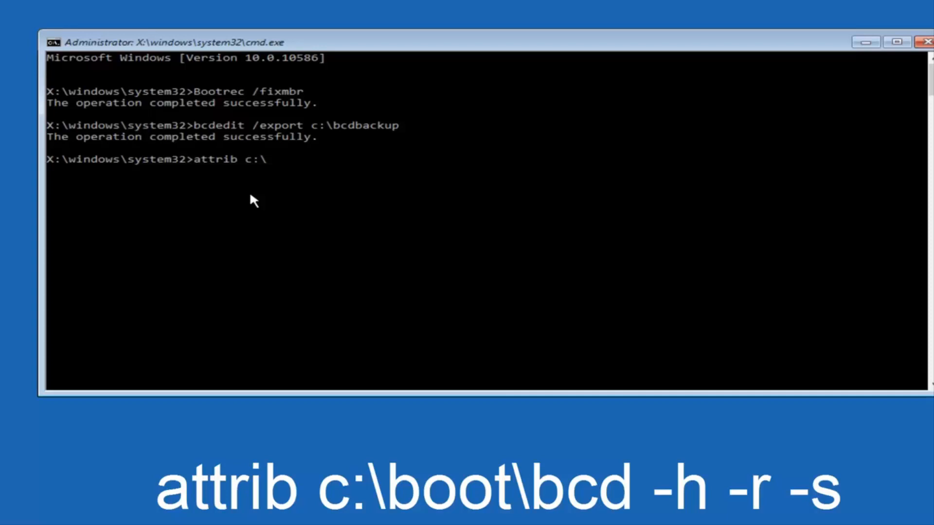
pyautogui.write('boo')
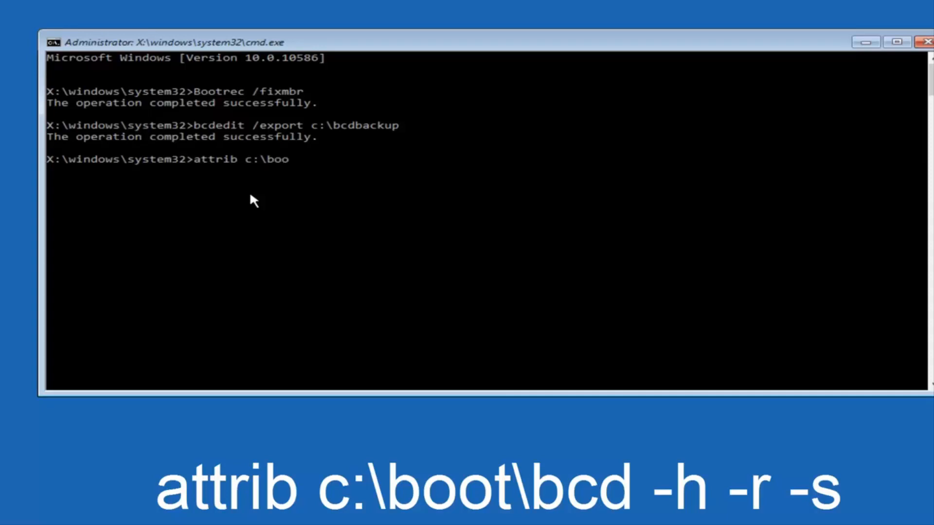
pyautogui.write('t\\')
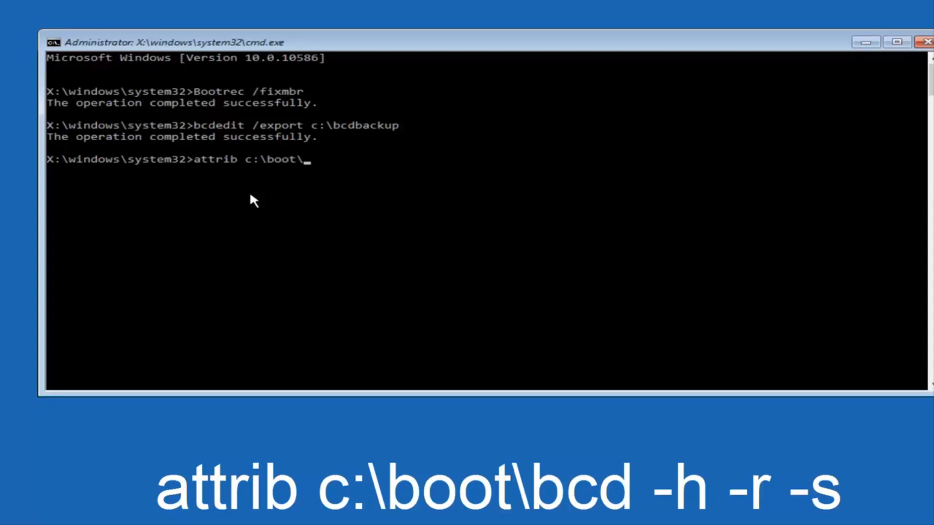
pyautogui.write('bcd -h -')
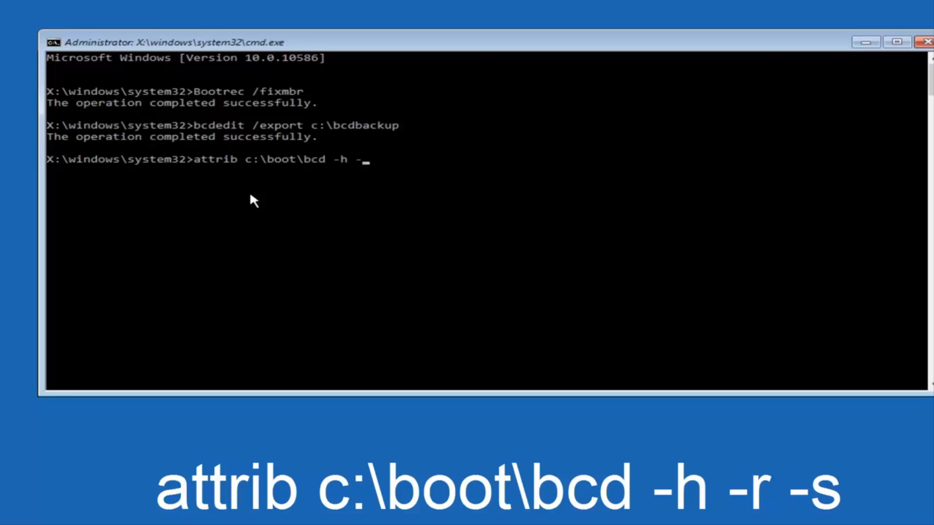
pyautogui.write('r')
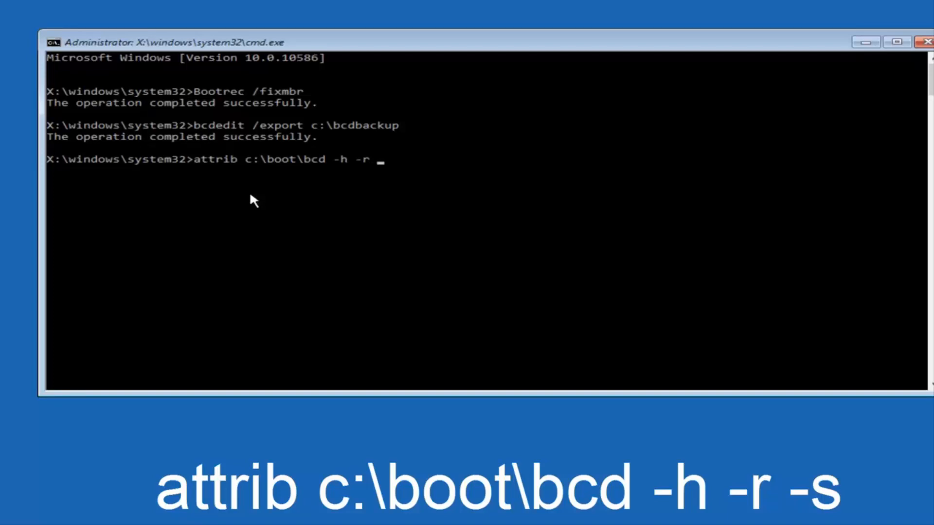
pyautogui.write('-s')
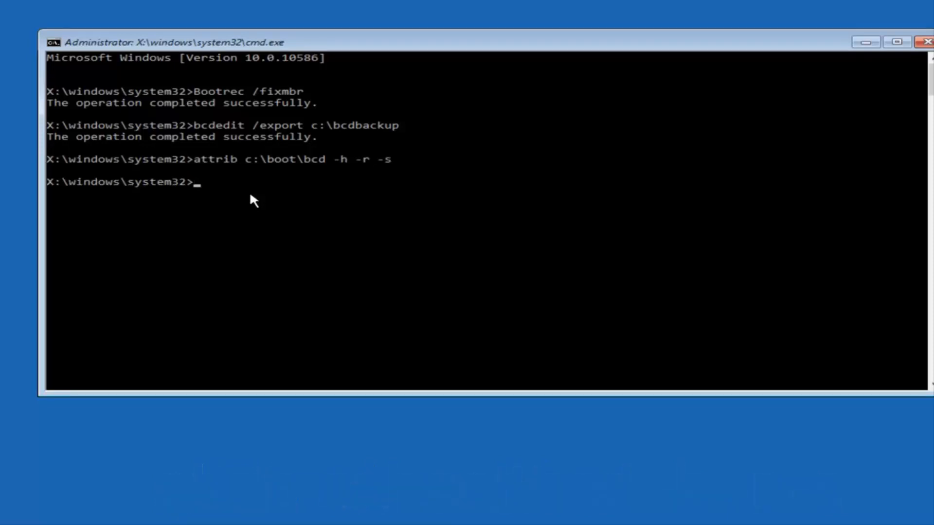
# Run ren c:\boot\bcd bcd.old to rename the old boot configuration file.
pyautogui.write('re')
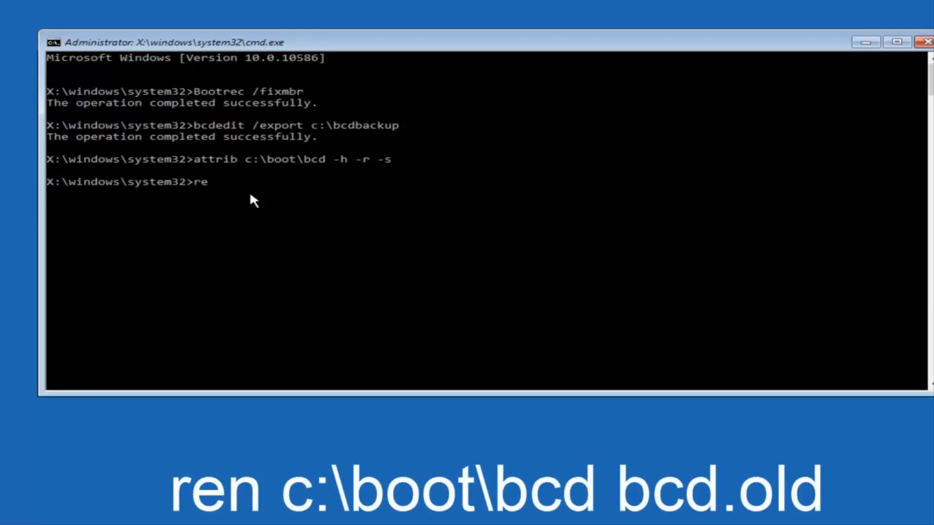
pyautogui.write('n')
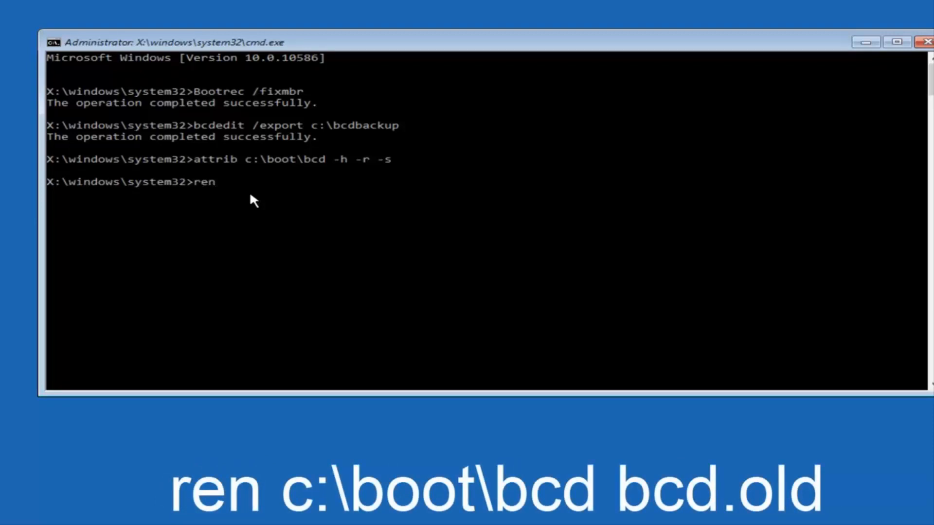
pyautogui.write('c:')
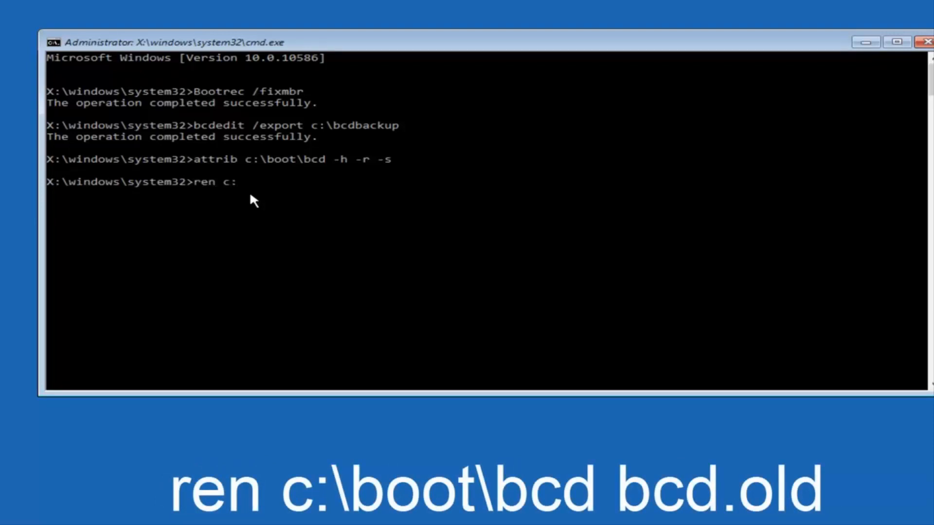
pyautogui.write('\\boo')
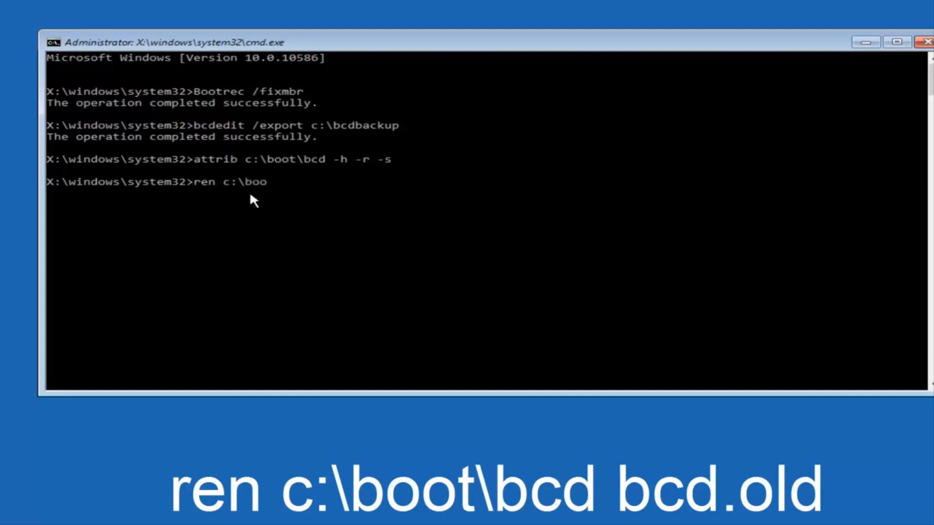
pyautogui.write('t\\')
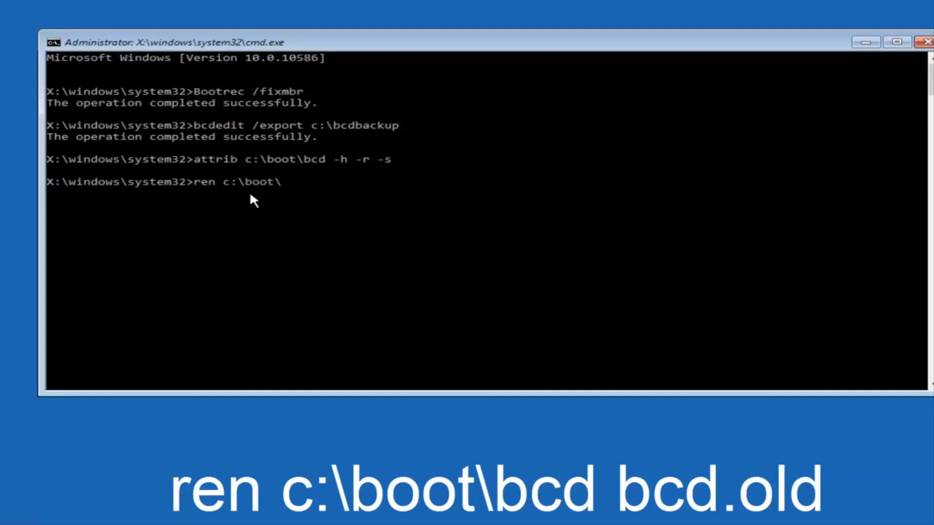
pyautogui.write('bc')
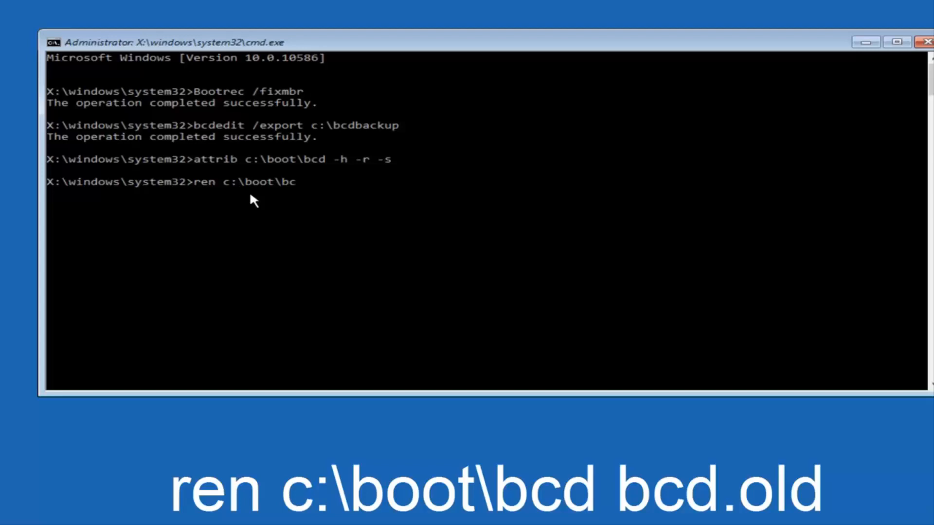
pyautogui.write('d')
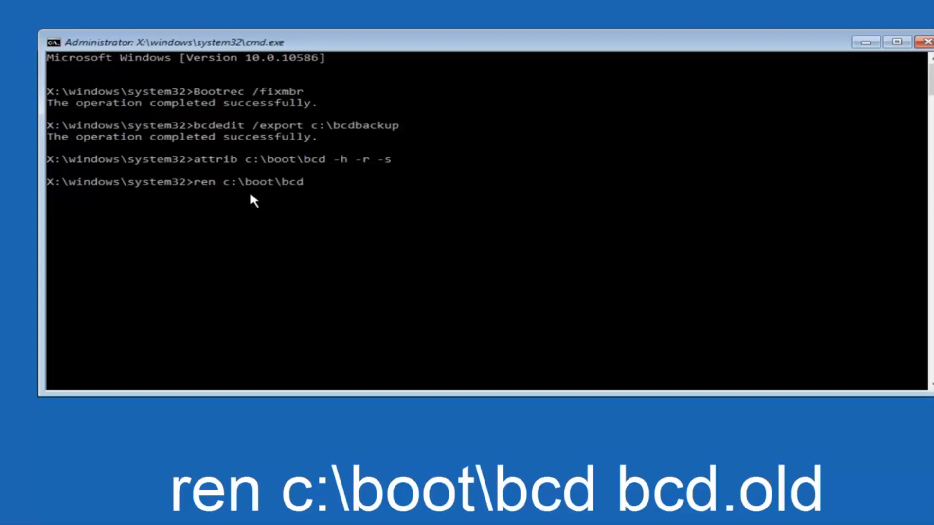
pyautogui.write('bcd.')
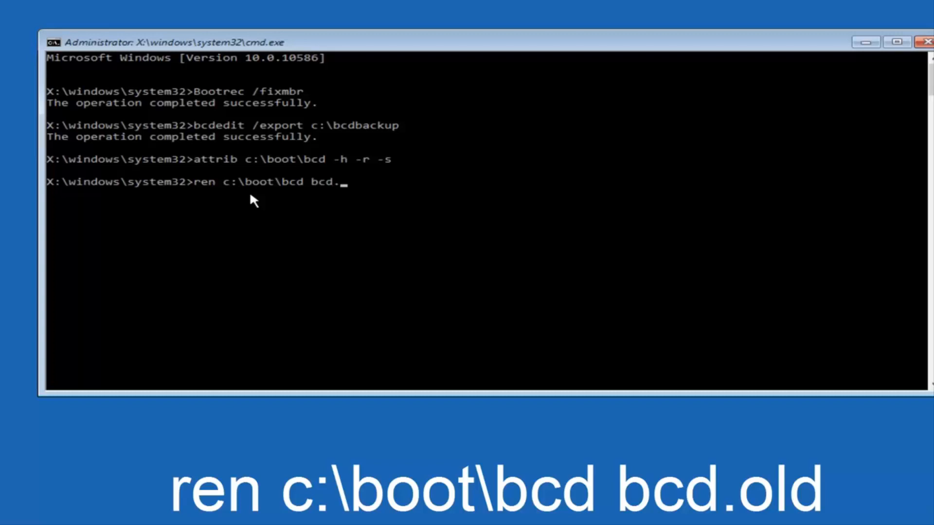
pyautogui.write('old')
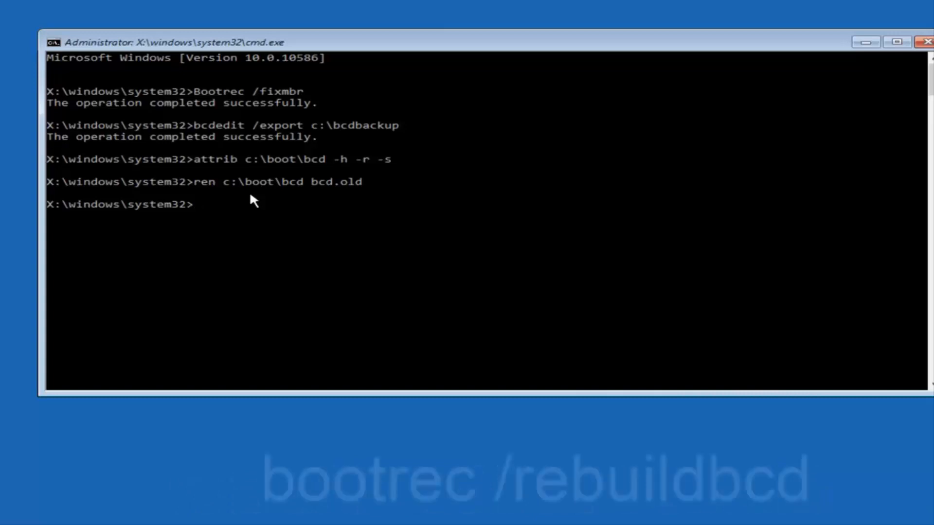
# Run bootrec /rebuildbcd to scan disks for Windows installations.
pyautogui.write('bootrec')
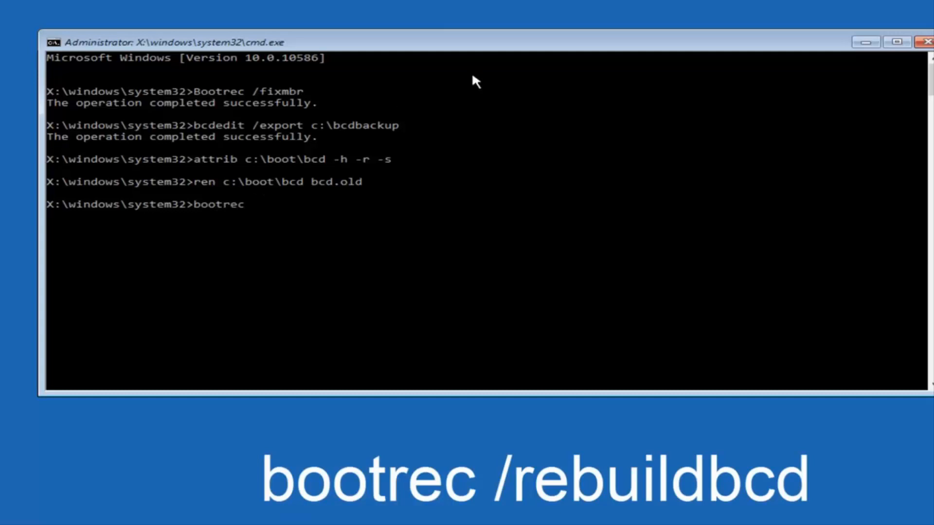
pyautogui.write('/r')
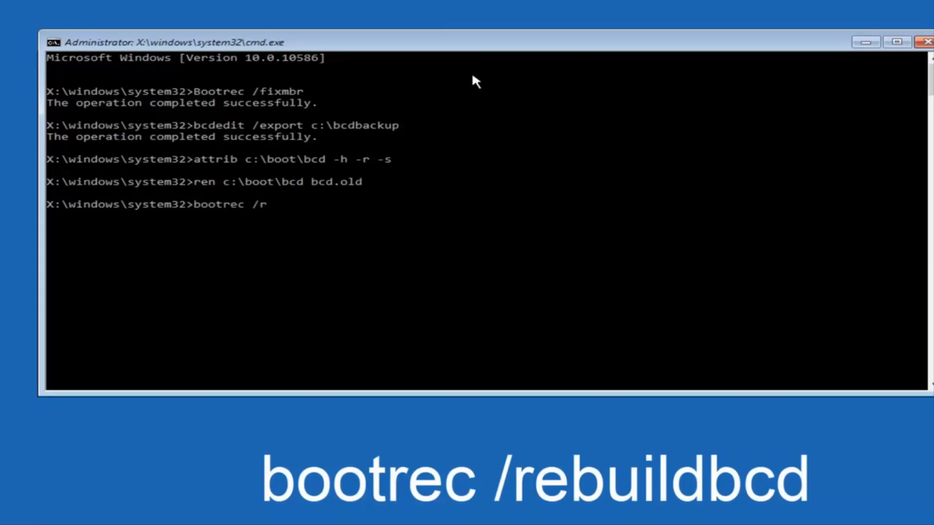
pyautogui.write('ebuild')
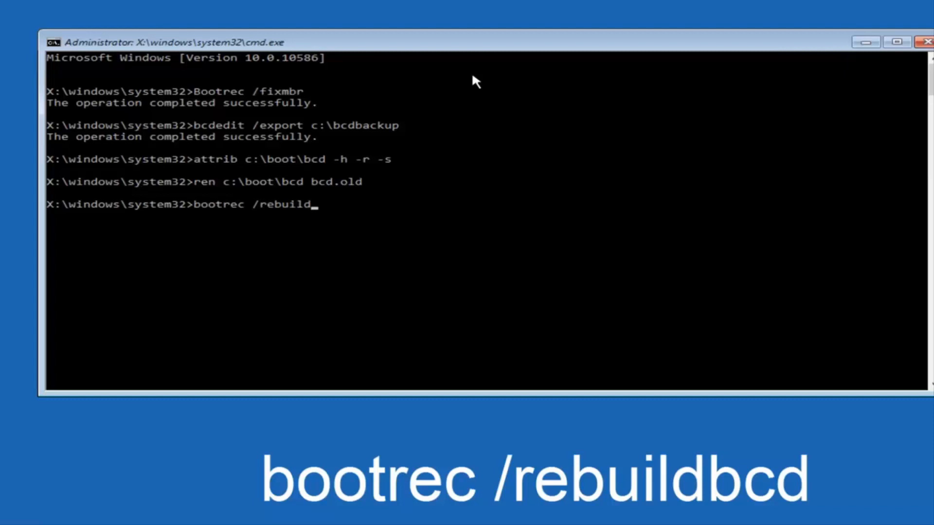
pyautogui.write('bcd')
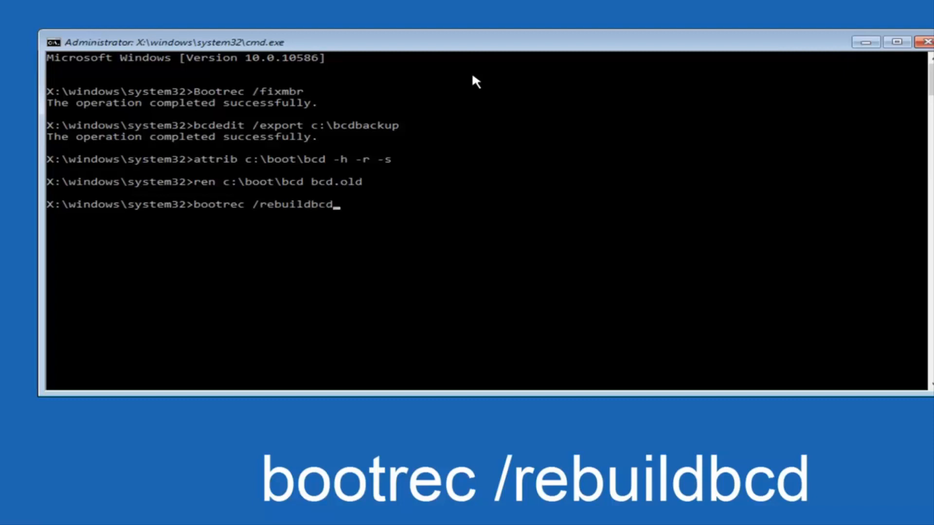
pyautogui.press('Return')
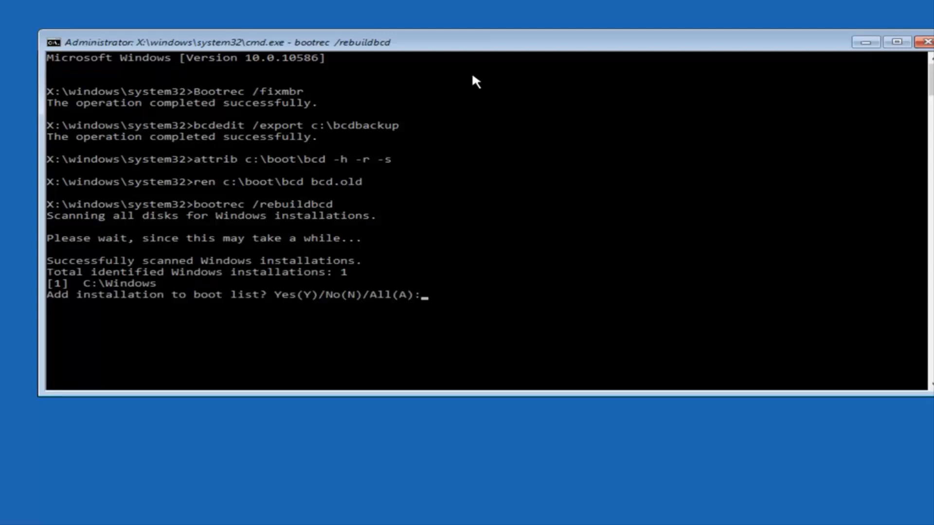
# Answer y to add C:\Windows to the boot list, then exit the Command Prompt.
pyautogui.write('y')
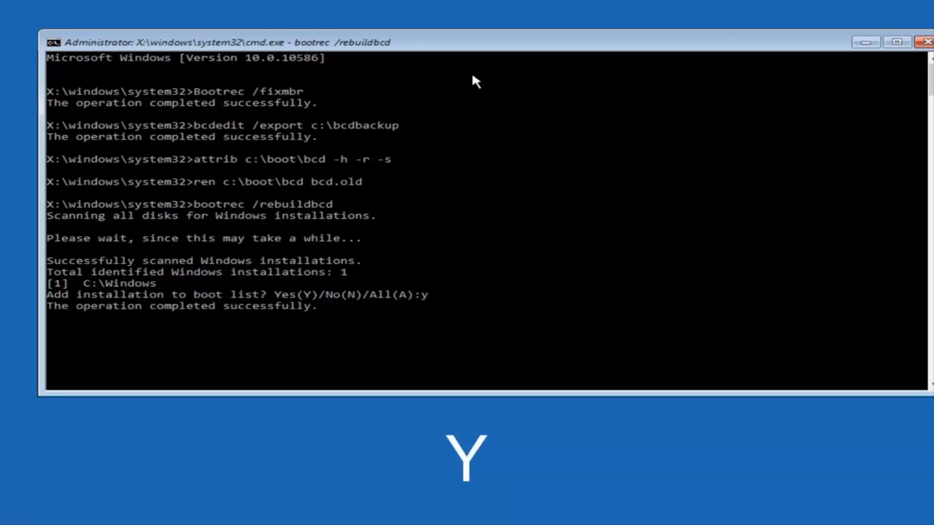
pyautogui.press('enter')
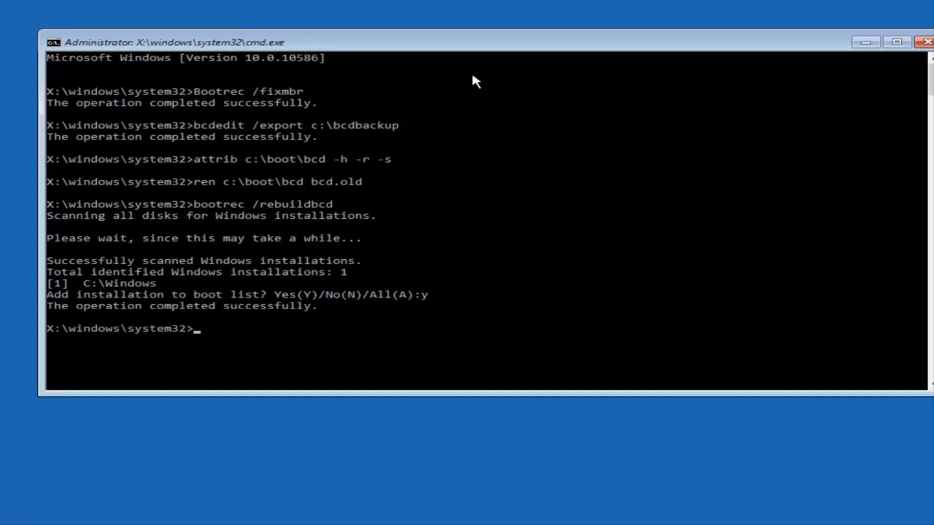
pyautogui.write('exit')
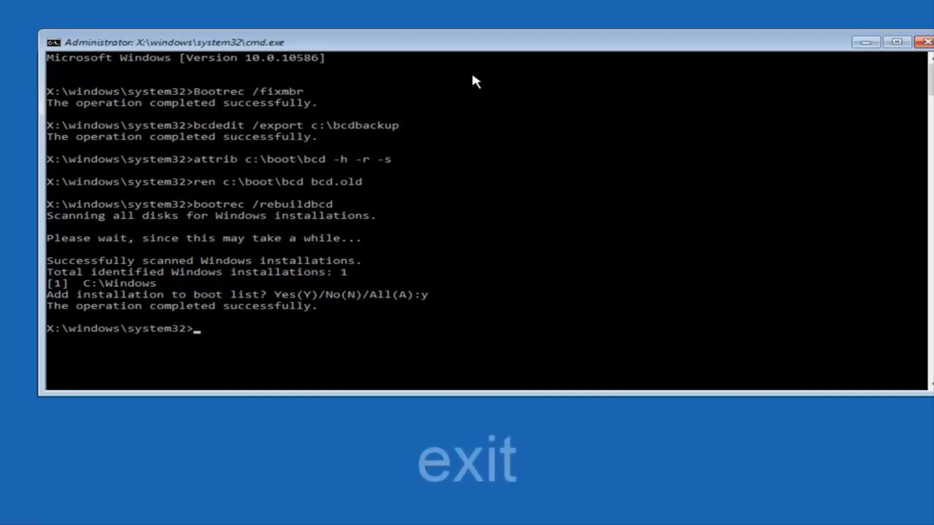
pyautogui.write('exit')
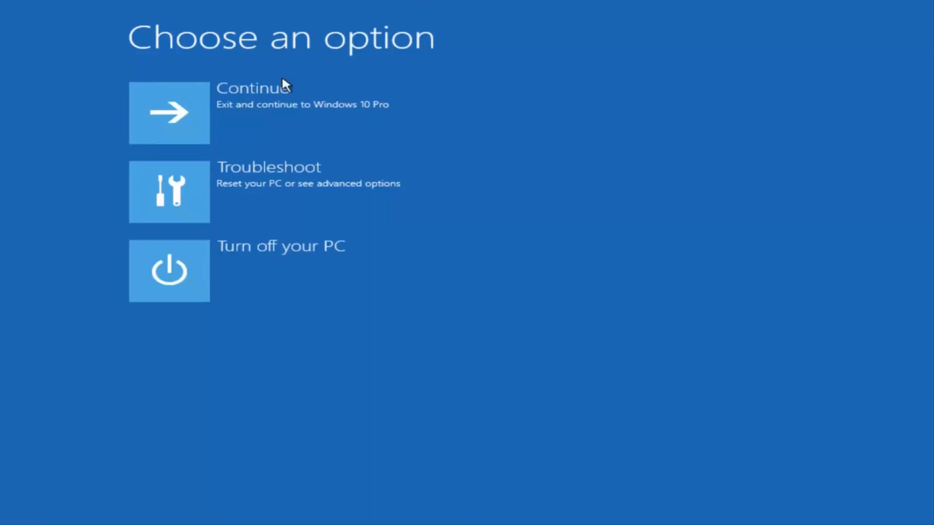
pyautogui.moveTo(254, 115)
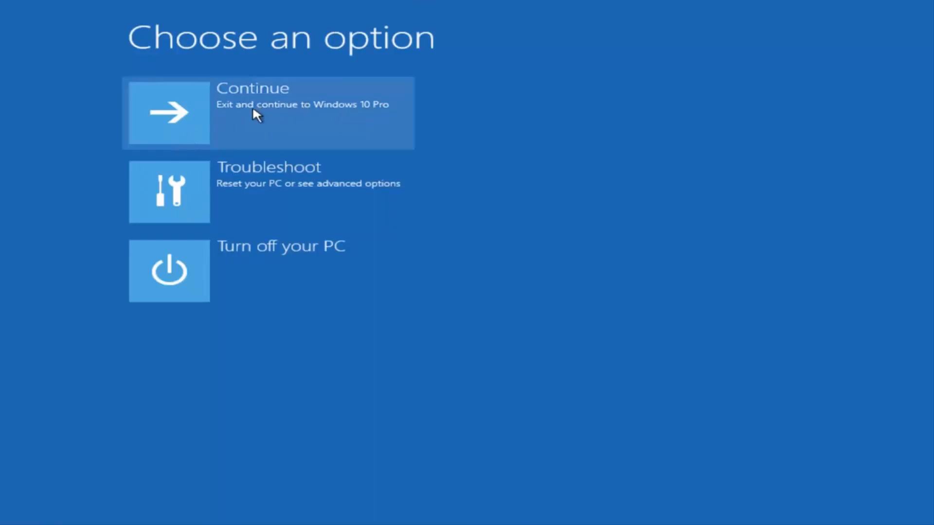